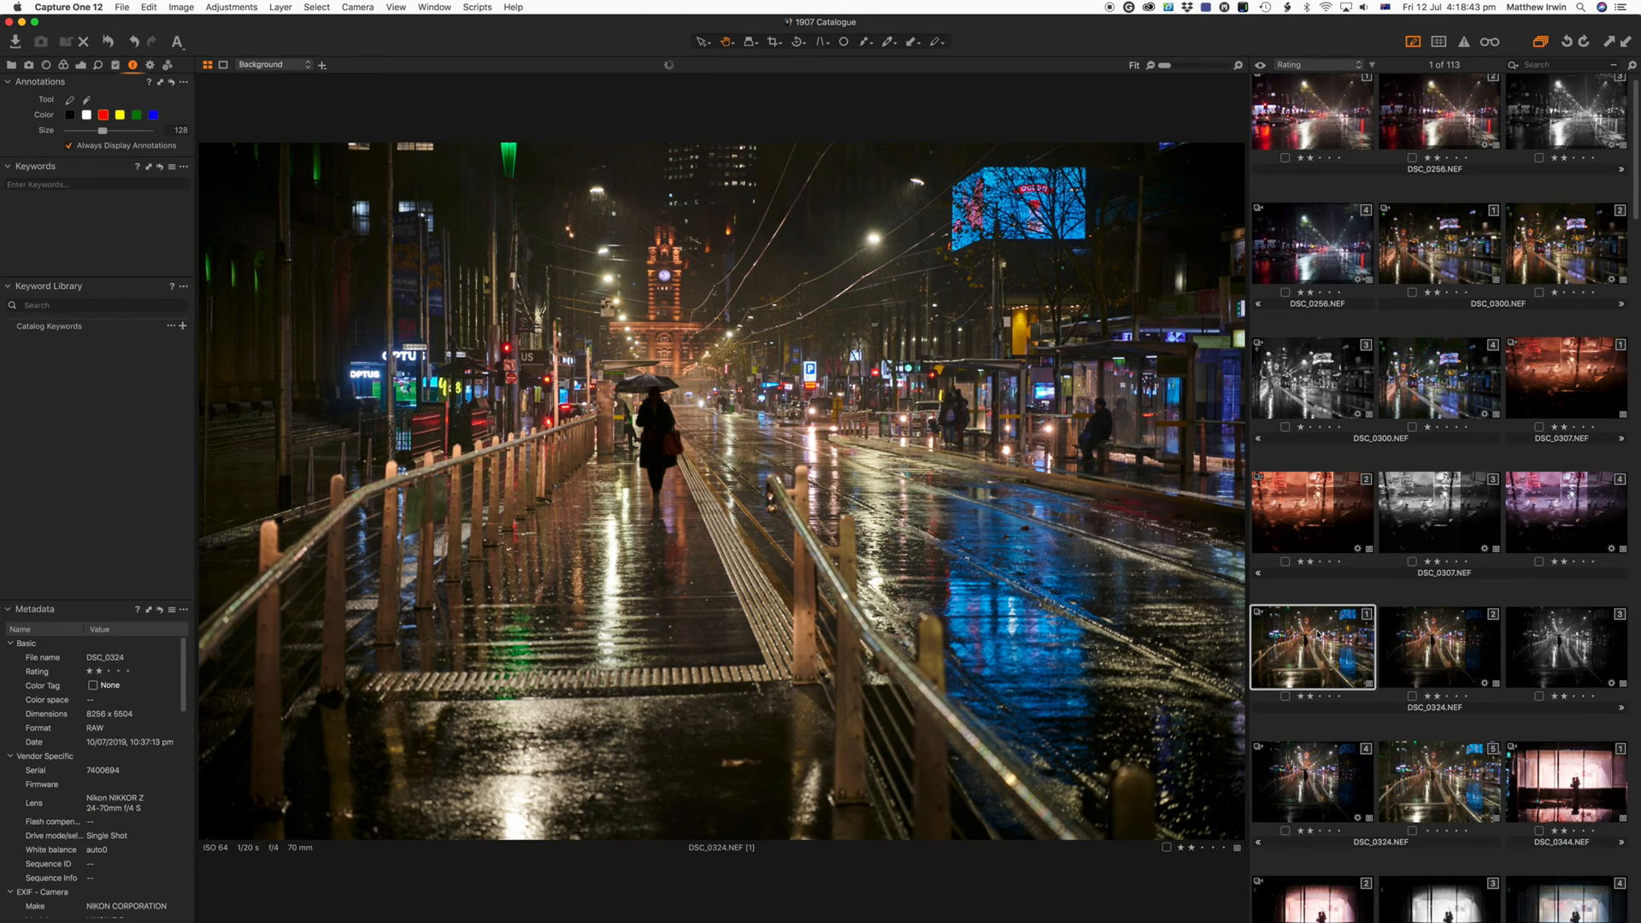
# Step: Display the black-and-white DSC_0344 variant of the couple before the SALE window in the viewer
pyautogui.click(1437, 600)
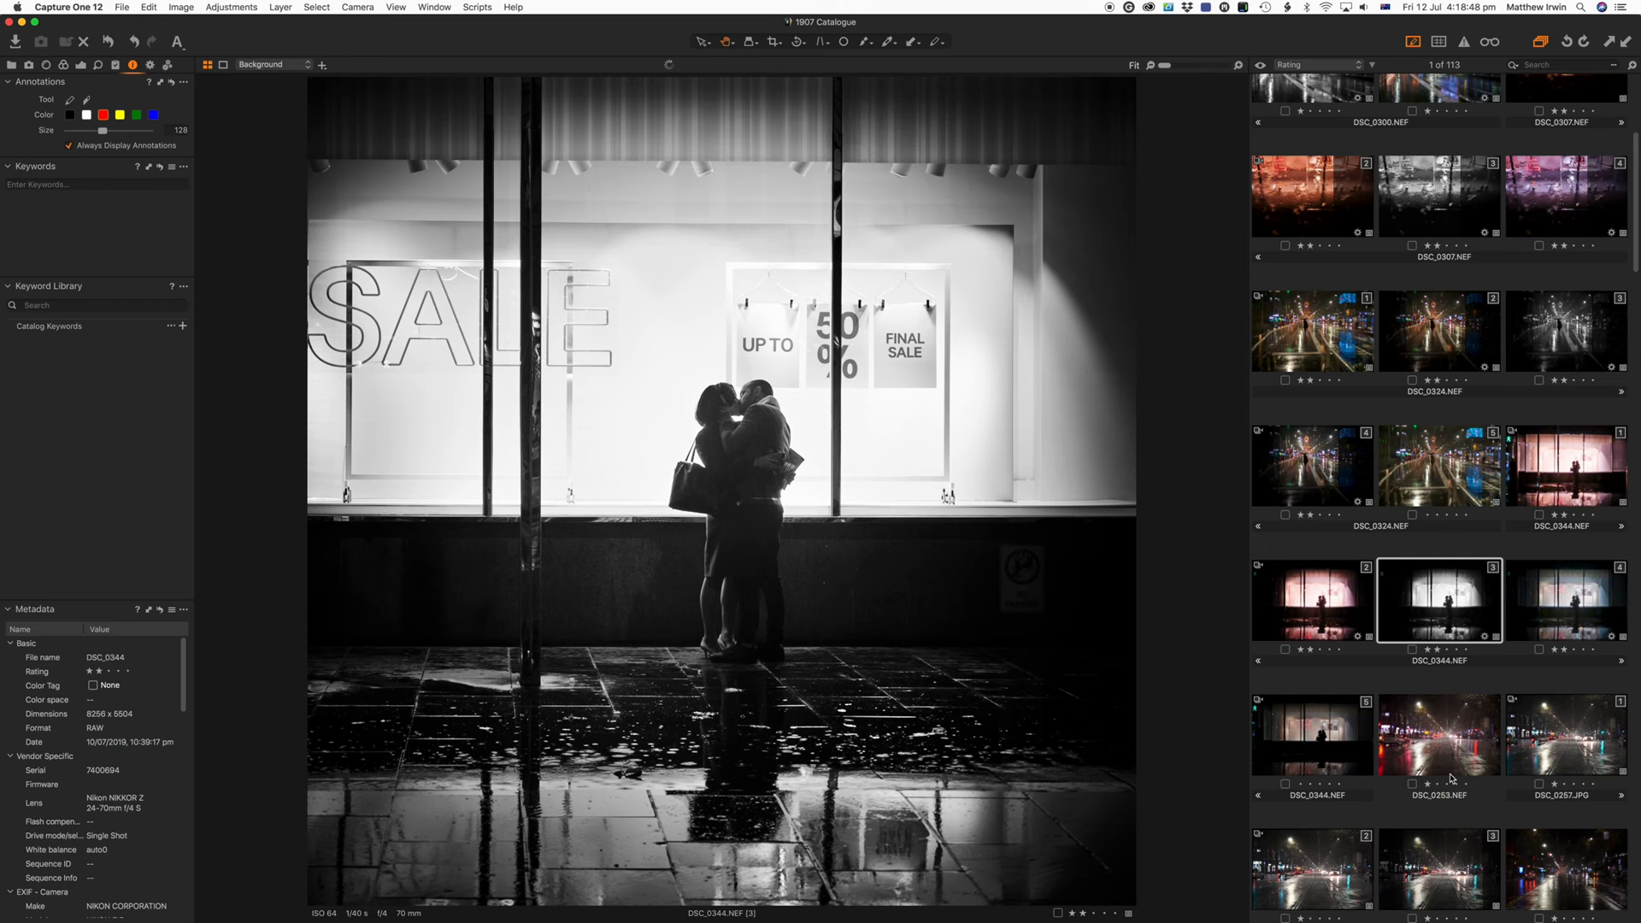